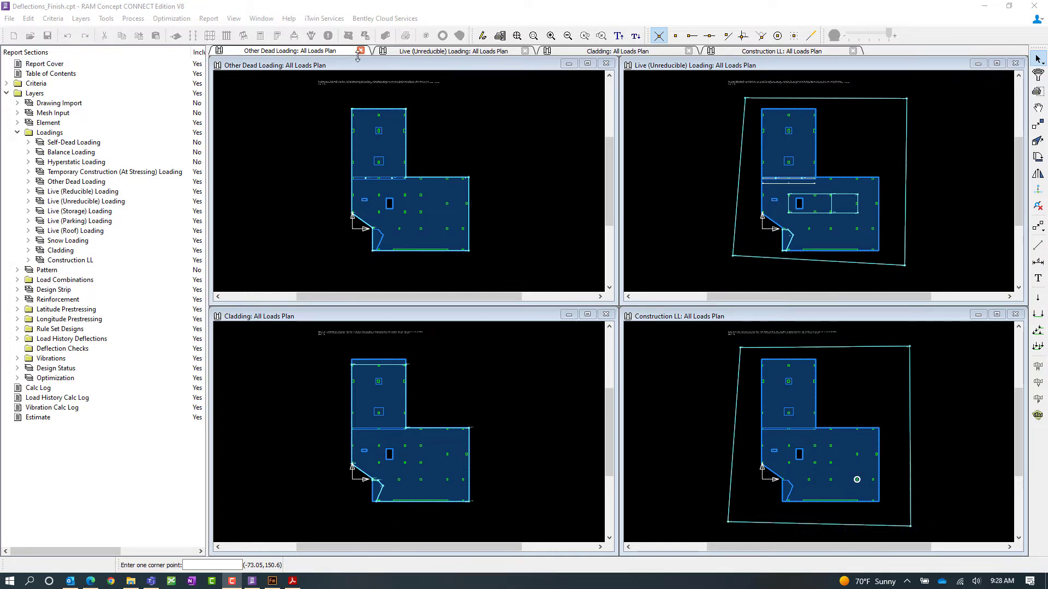
# Close all four open loading plan windows with Window > Close All
pyautogui.click(362, 51)
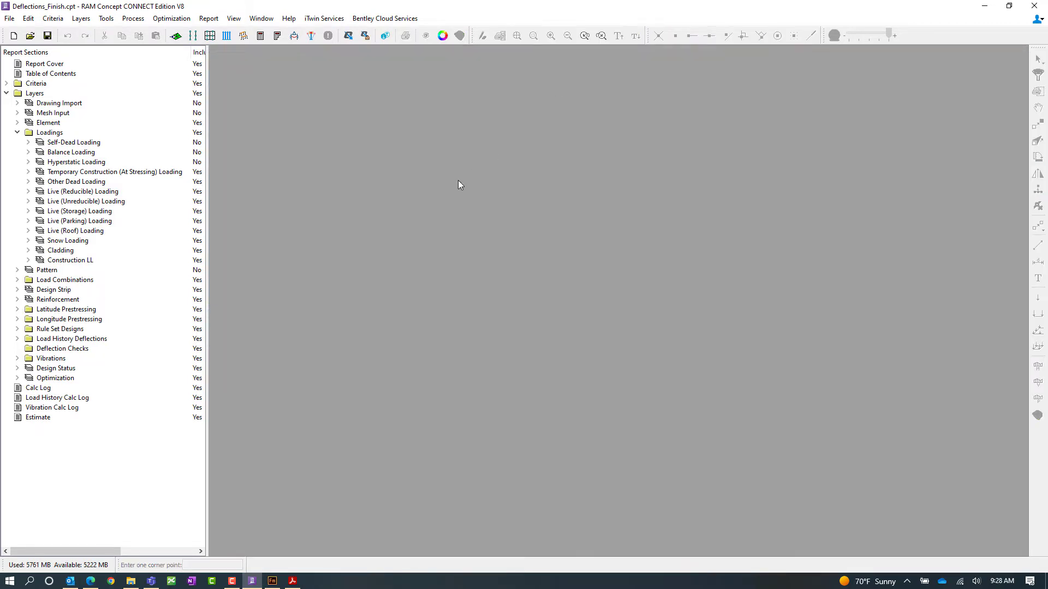
pyautogui.moveTo(410, 216)
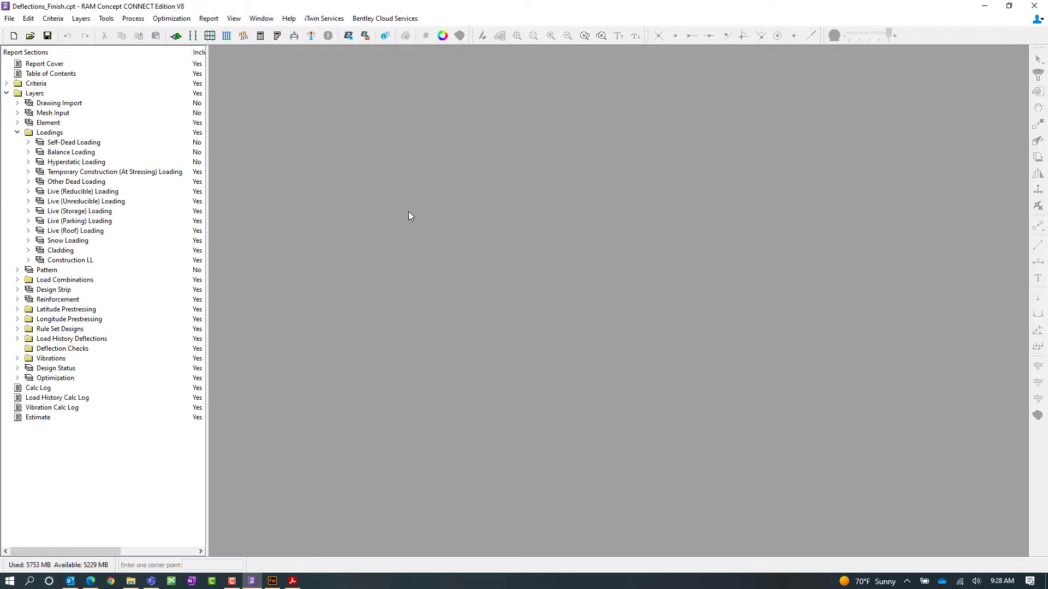
pyautogui.moveTo(372, 201)
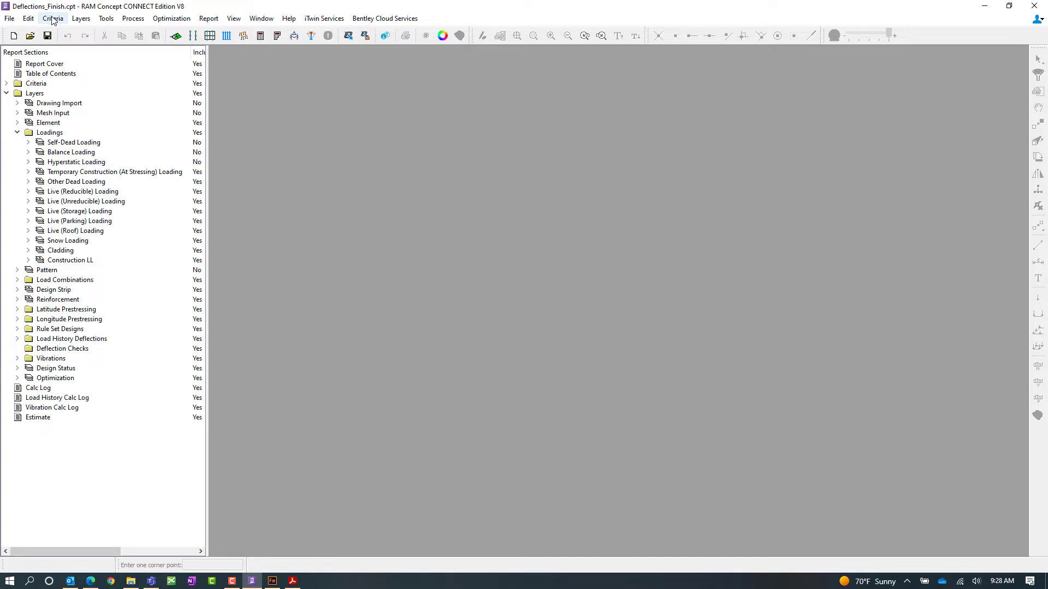
pyautogui.click(53, 18)
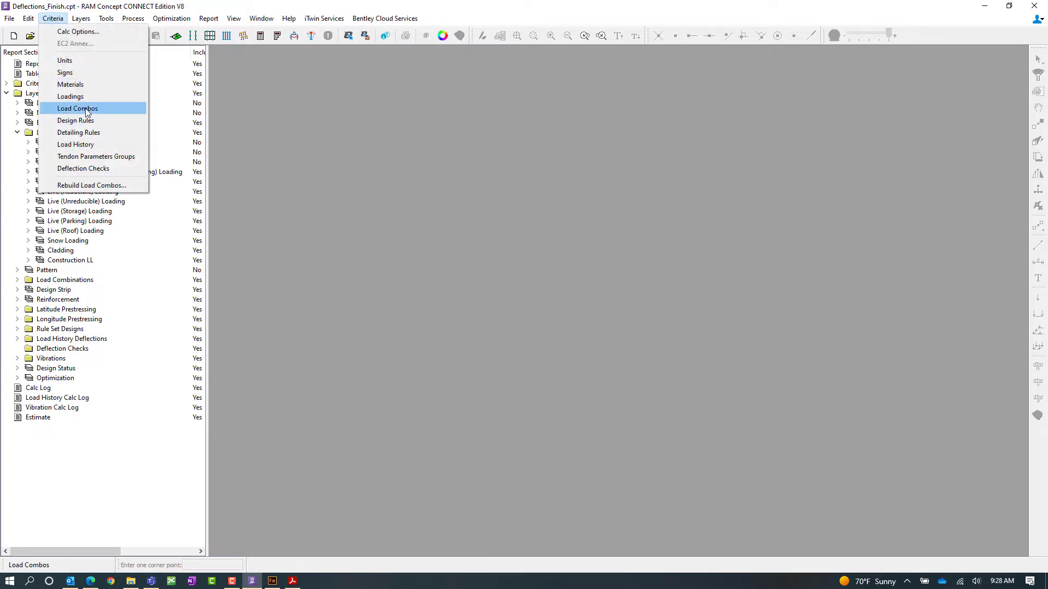
pyautogui.click(78, 108)
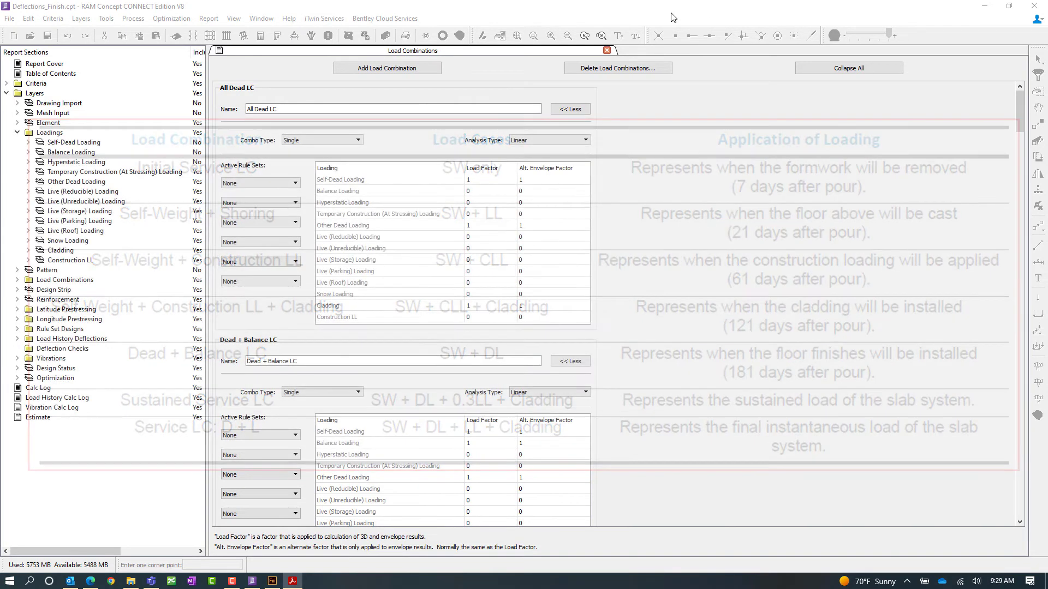
pyautogui.click(605, 50)
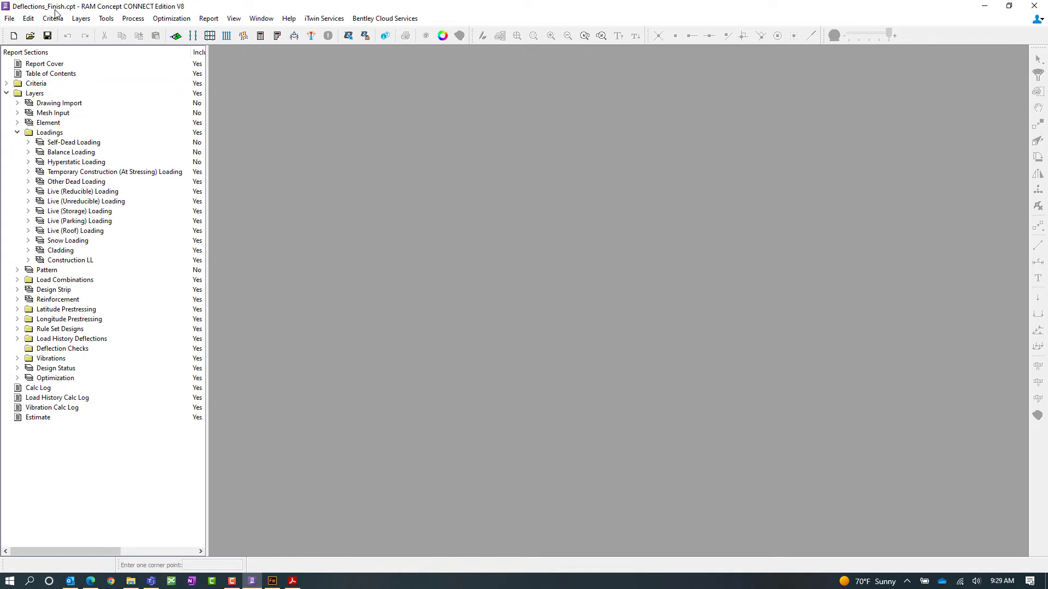
# Open the Load History table from the Criteria menu, showing seven construction load steps
pyautogui.click(52, 18)
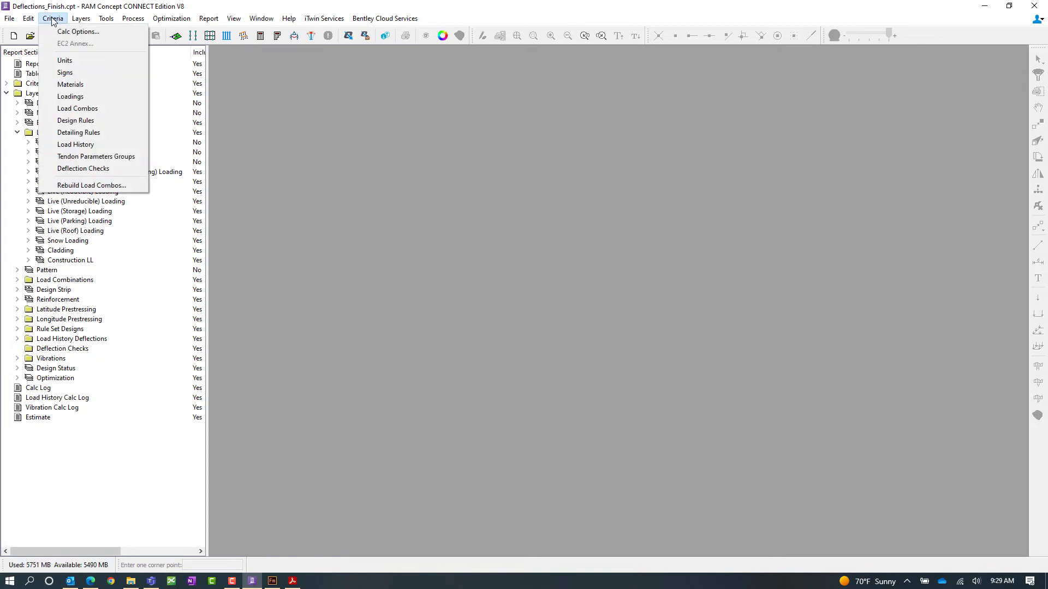
pyautogui.moveTo(65, 72)
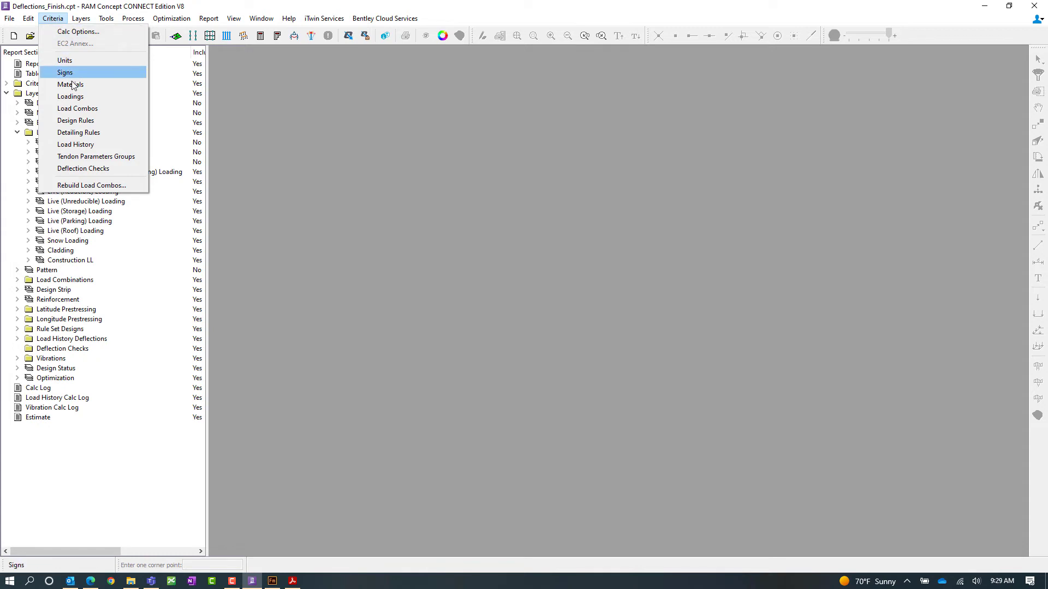
pyautogui.click(65, 72)
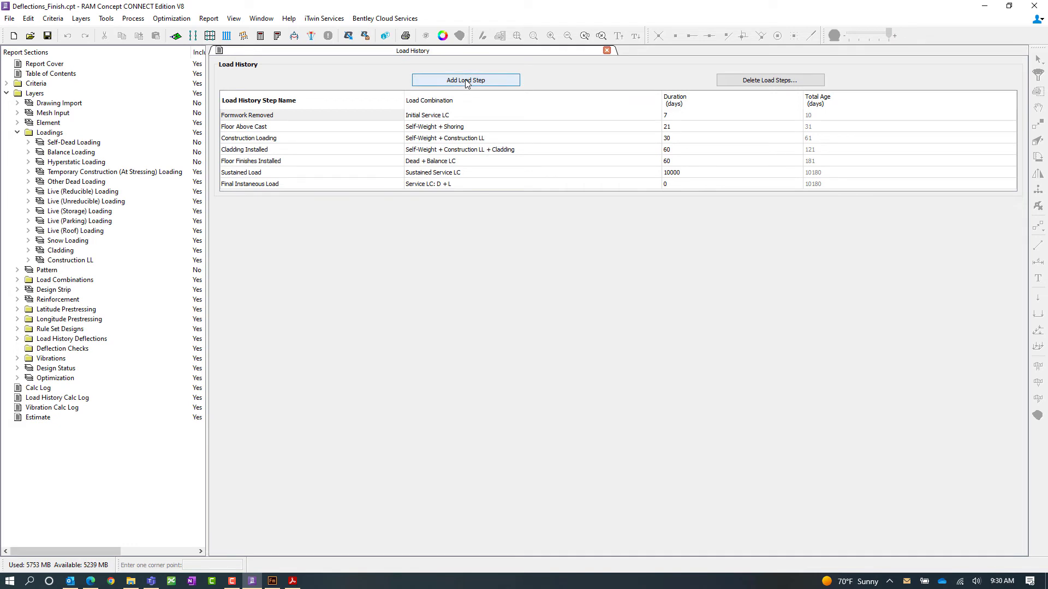
pyautogui.click(465, 80)
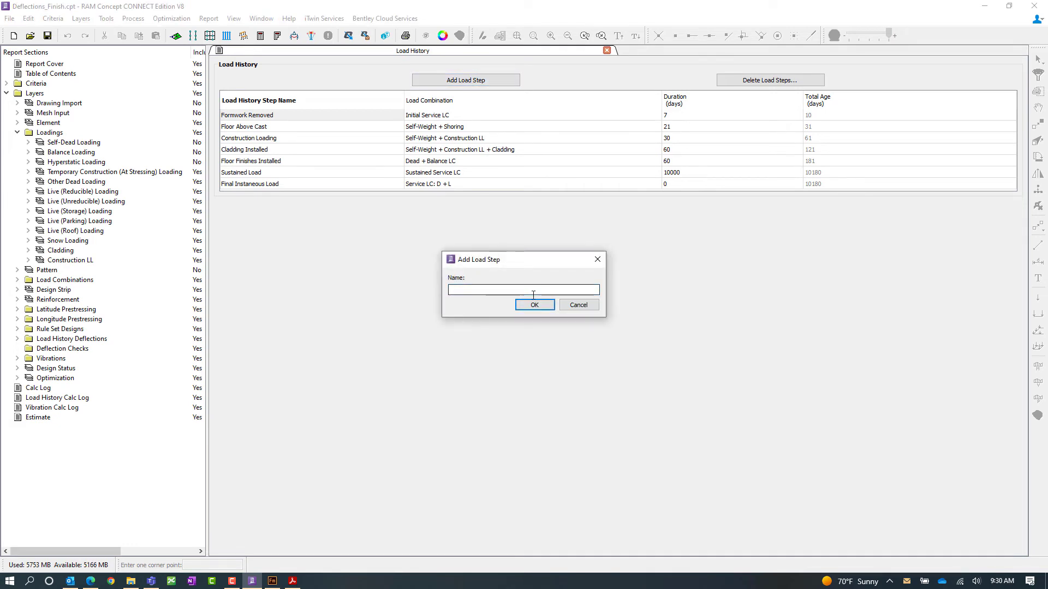
pyautogui.click(577, 304)
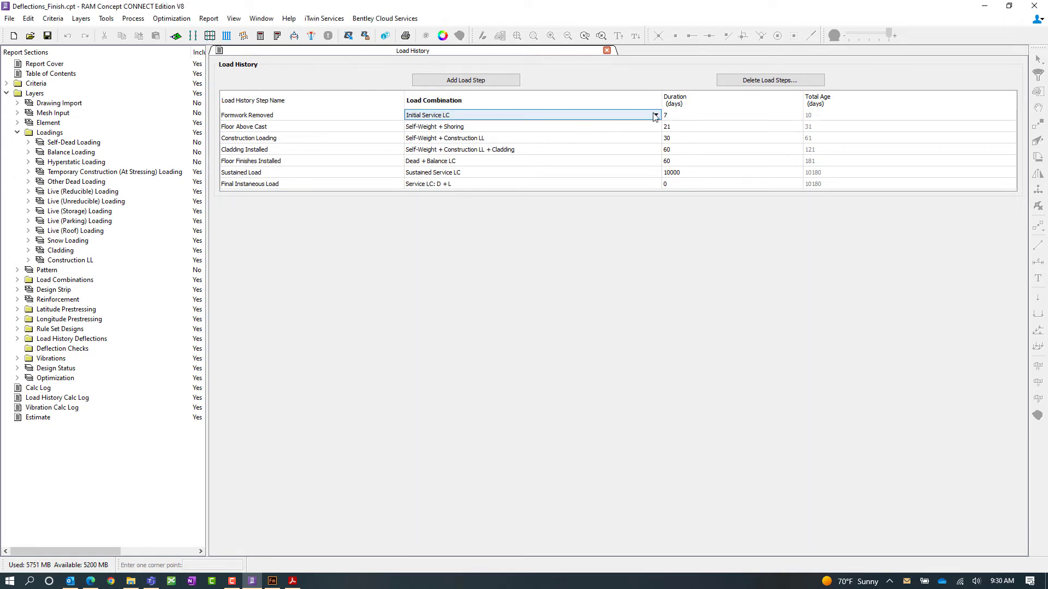
pyautogui.click(654, 114)
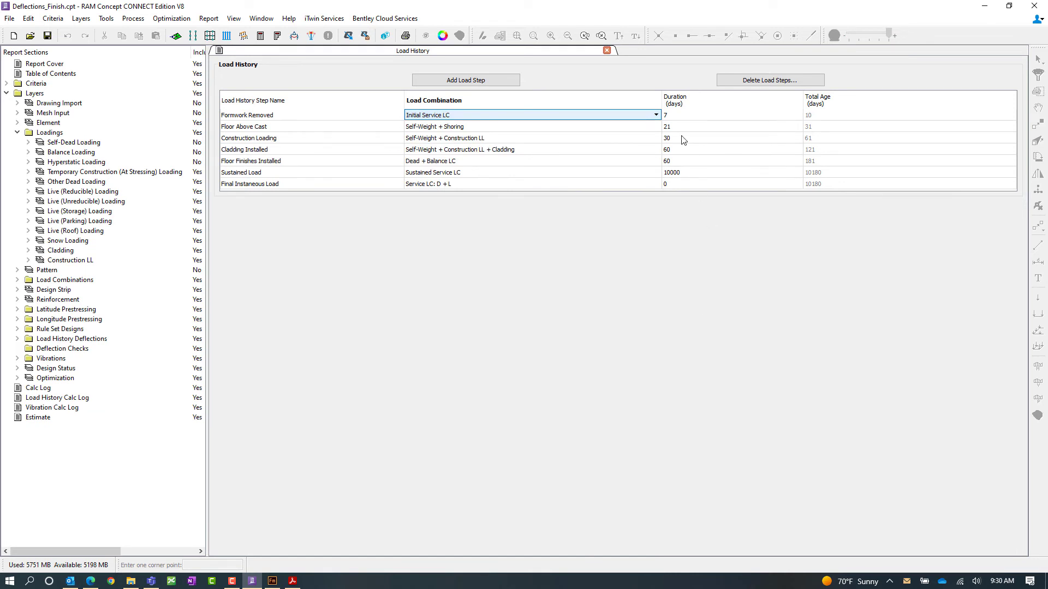
pyautogui.moveTo(688, 175)
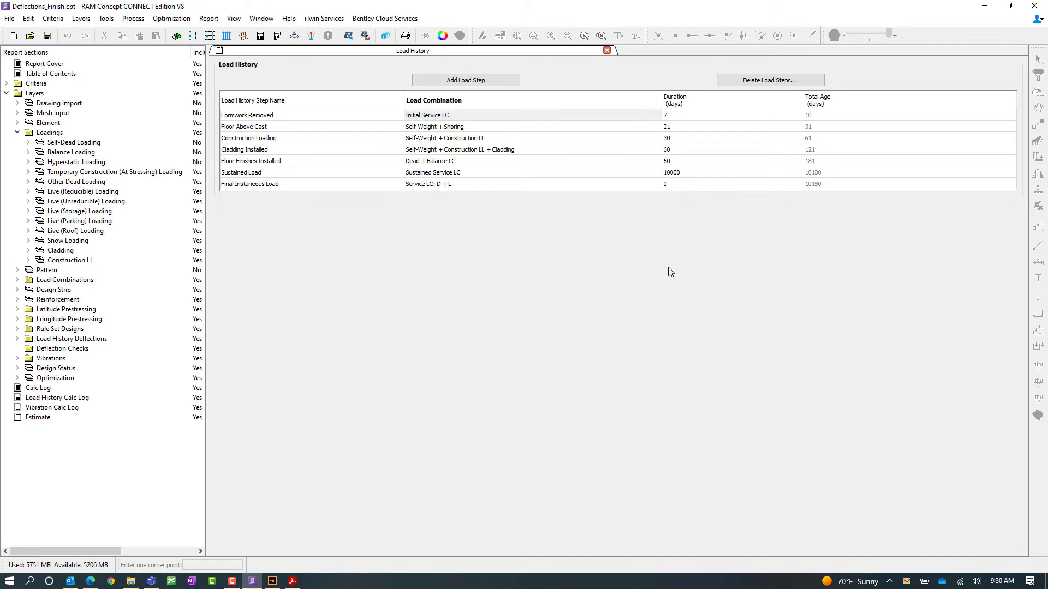
pyautogui.moveTo(853, 134)
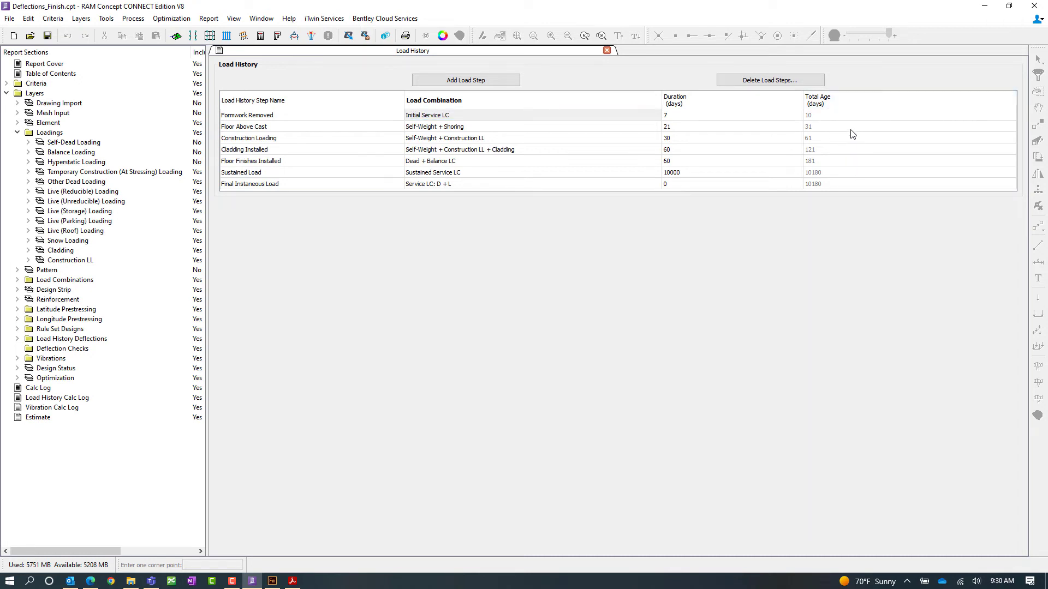
pyautogui.moveTo(750, 322)
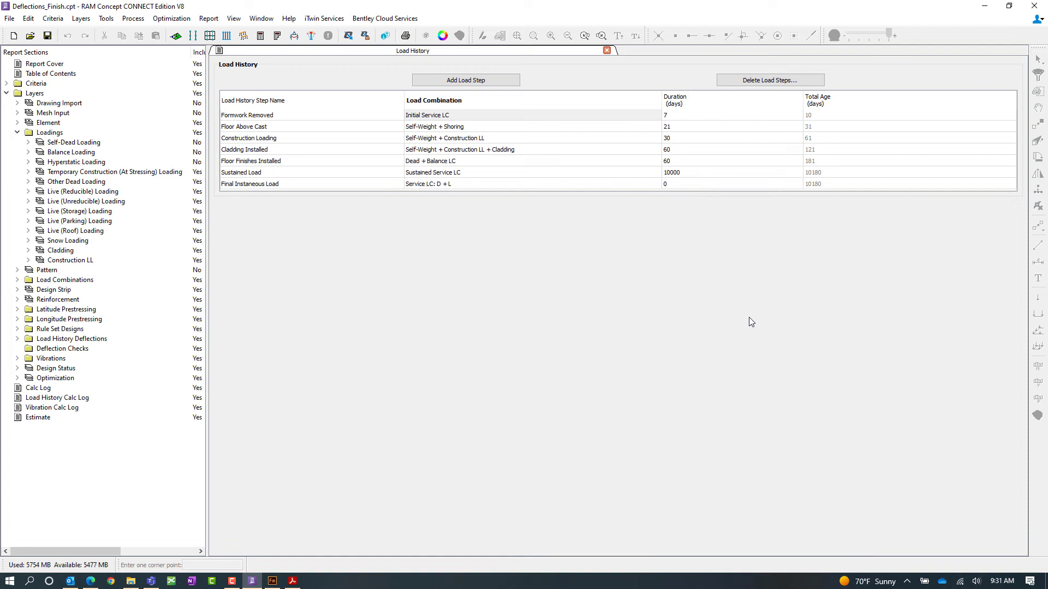
pyautogui.moveTo(726, 253)
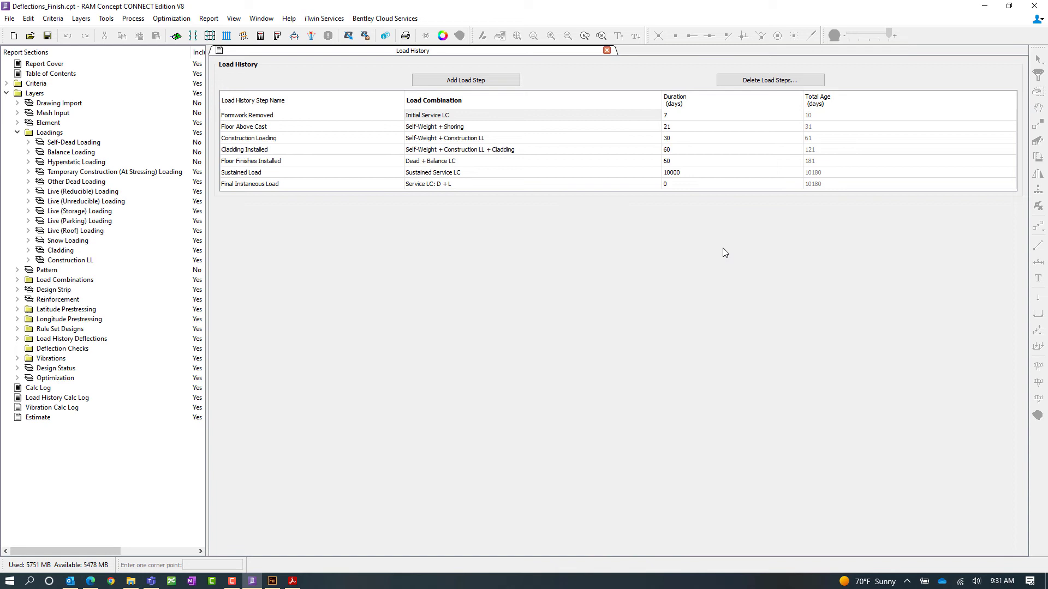